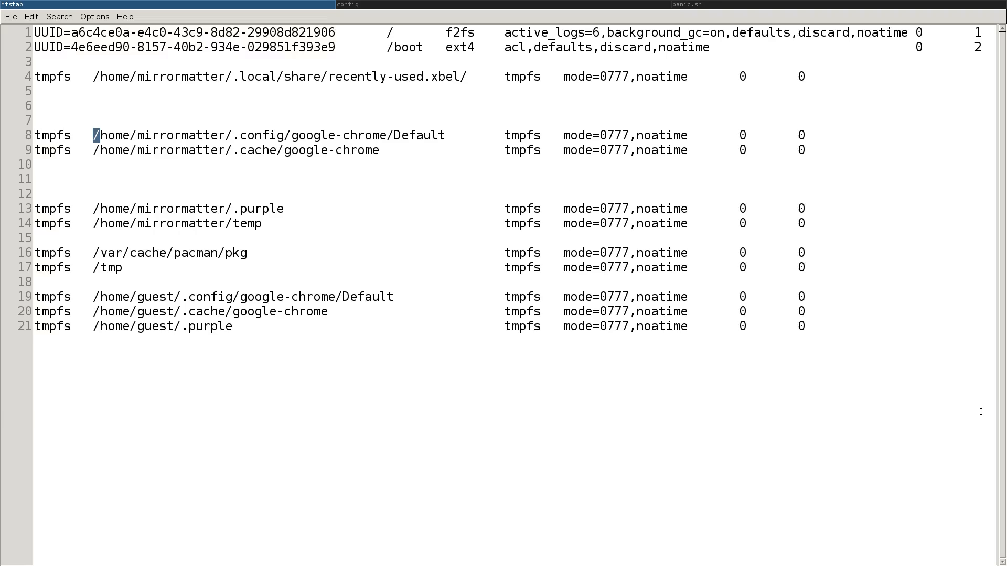
# Step: Point out the Chrome Default profile path and its tmpfs mount options in fstab
pyautogui.moveTo(95, 135); pyautogui.dragTo(358, 136)
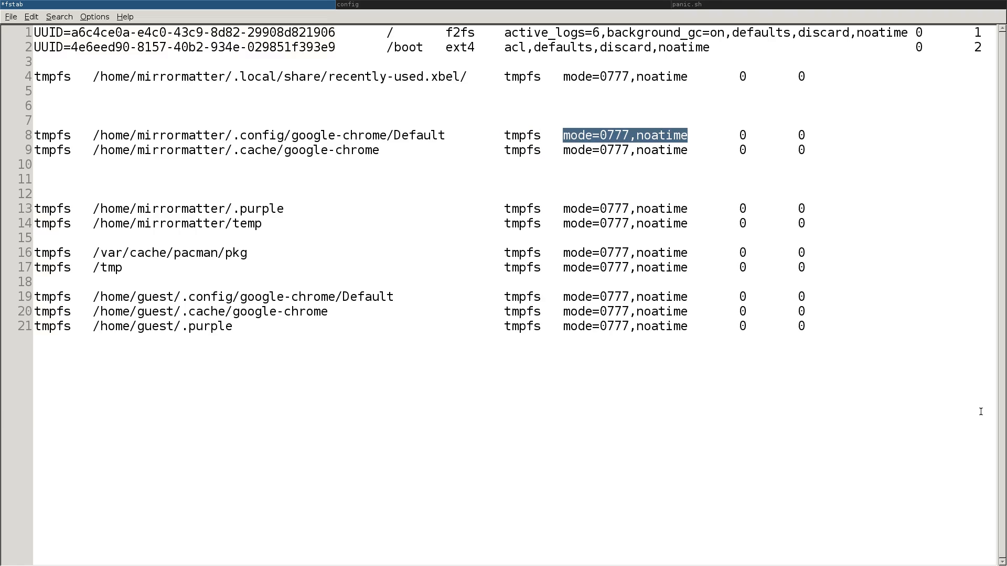
pyautogui.click(742, 135)
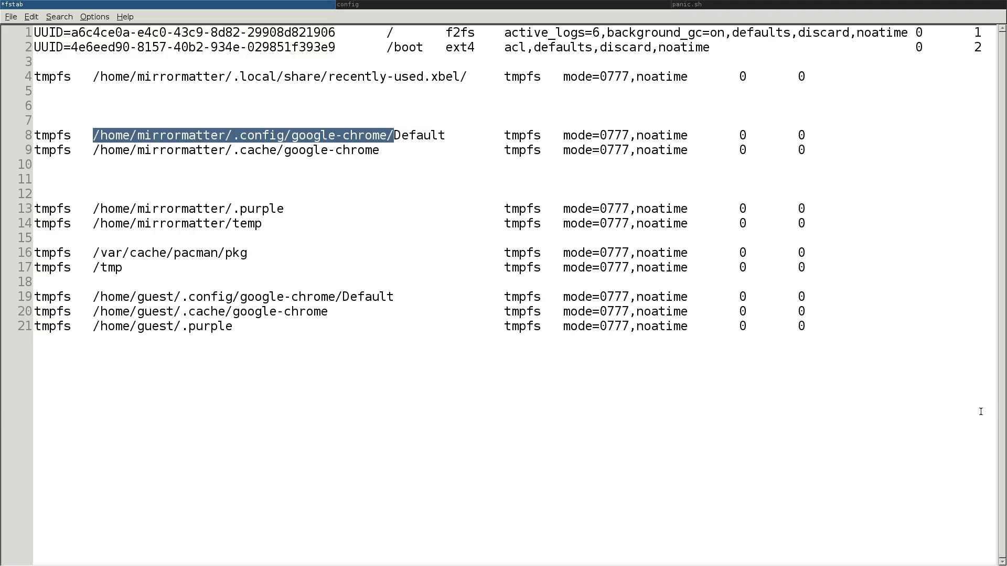
pyautogui.doubleClick(424, 135)
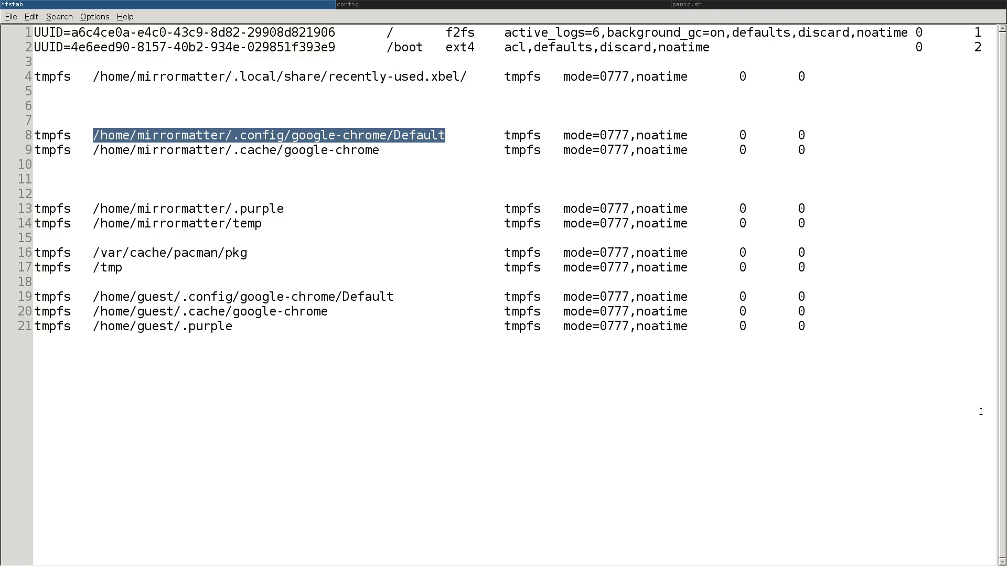
pyautogui.click(445, 135)
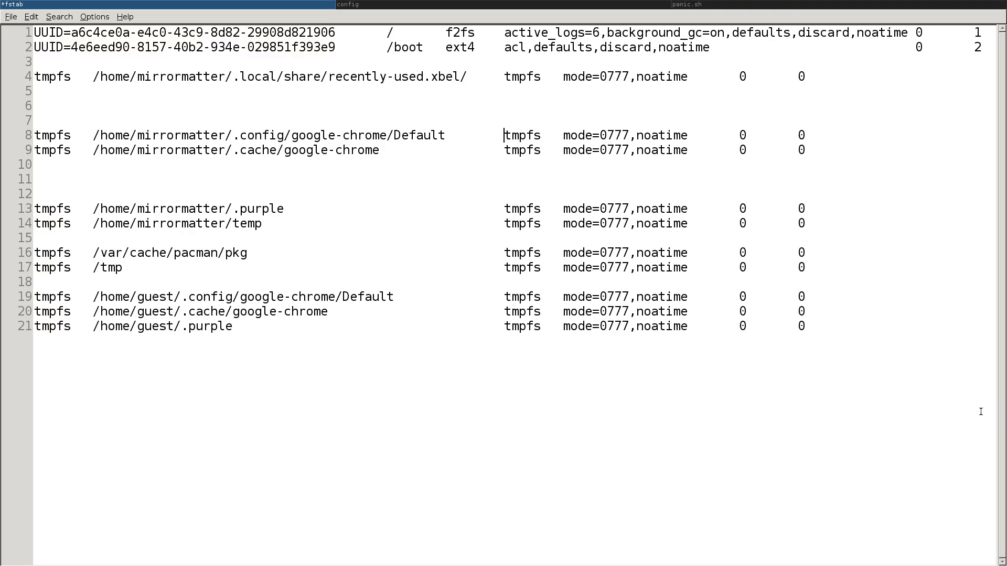
pyautogui.doubleClick(521, 135)
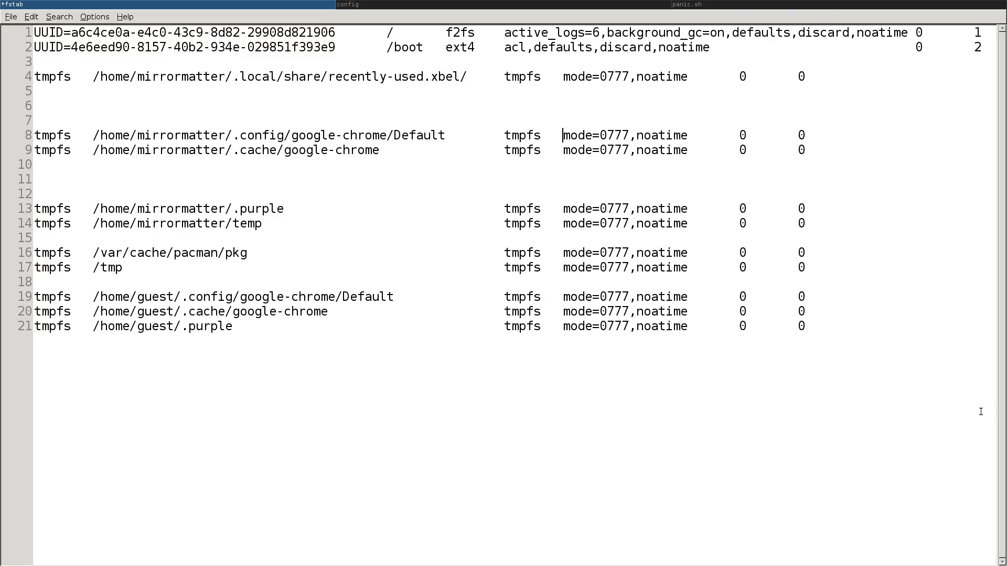
pyautogui.doubleClick(592, 135)
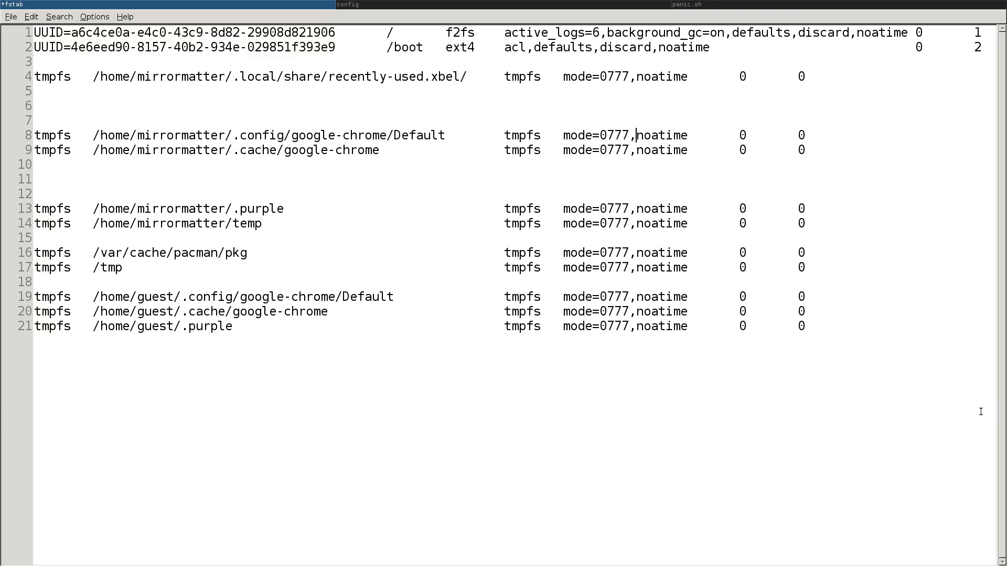
# Step: Point out the noatime option, the .config/google-chrome/Default path and the cache mount line, then show the i3 config
pyautogui.doubleClick(663, 135)
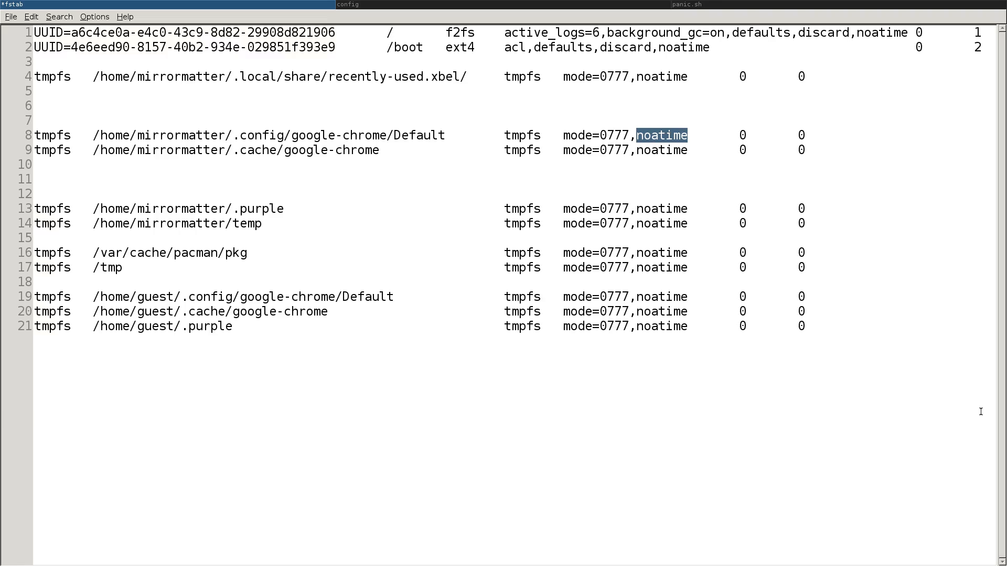
pyautogui.click(687, 136)
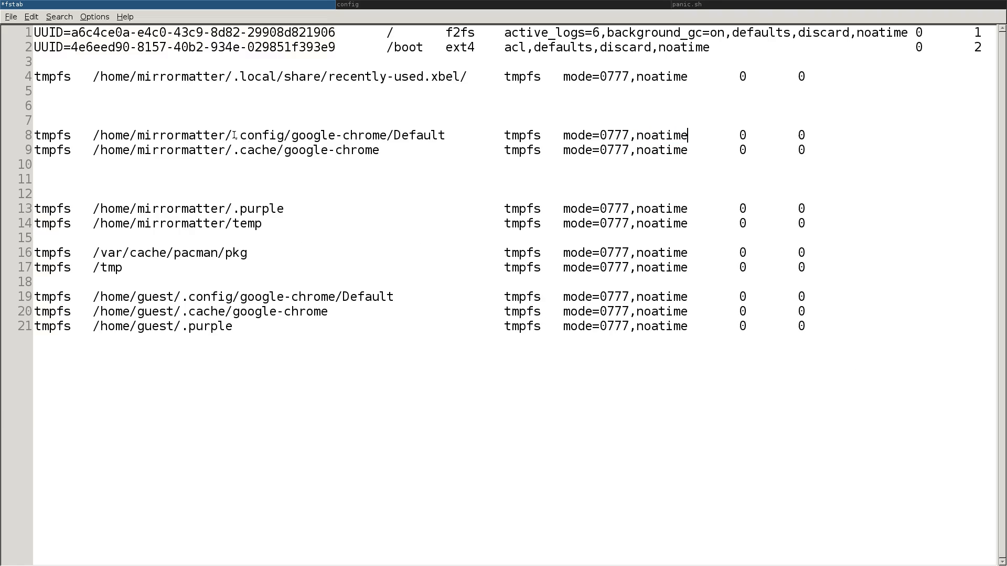
pyautogui.moveTo(232, 136); pyautogui.dragTo(444, 135)
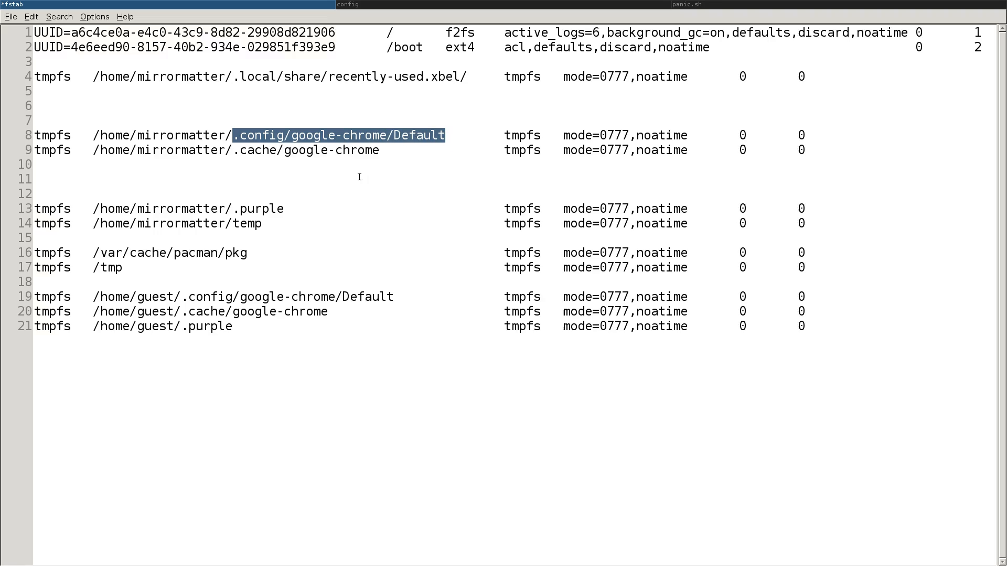
pyautogui.click(385, 151)
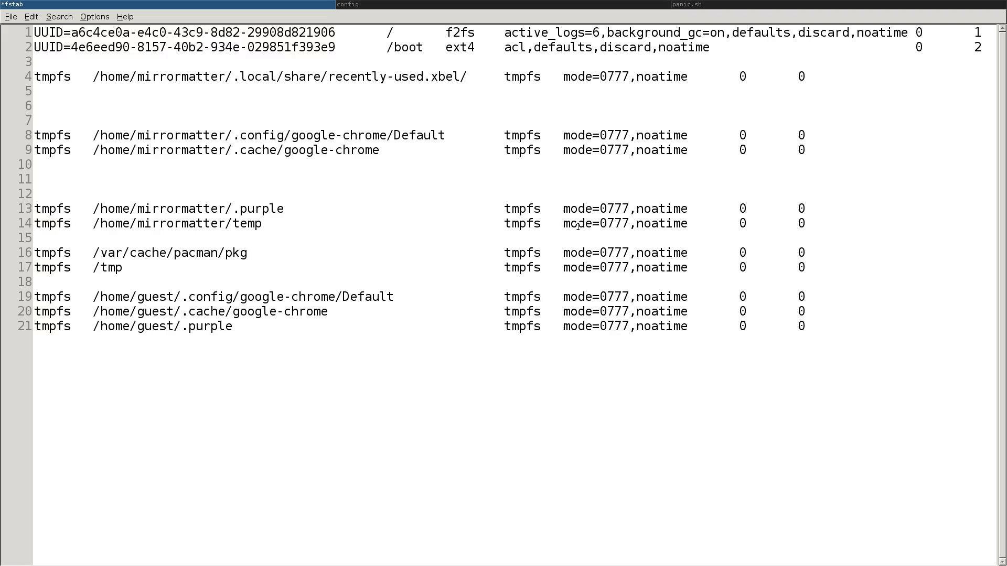
pyautogui.click(378, 150)
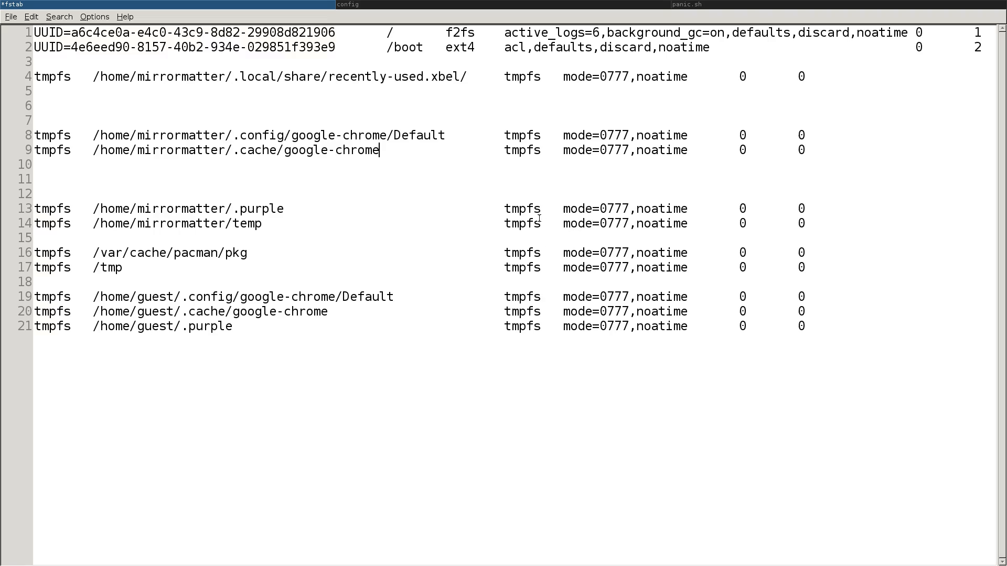
pyautogui.click(352, 4)
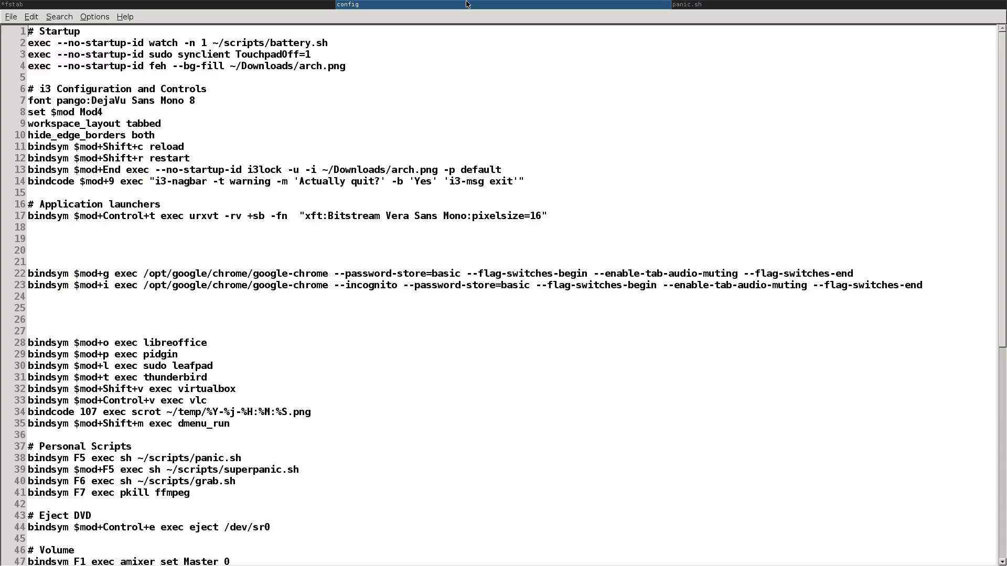
pyautogui.click(947, 283)
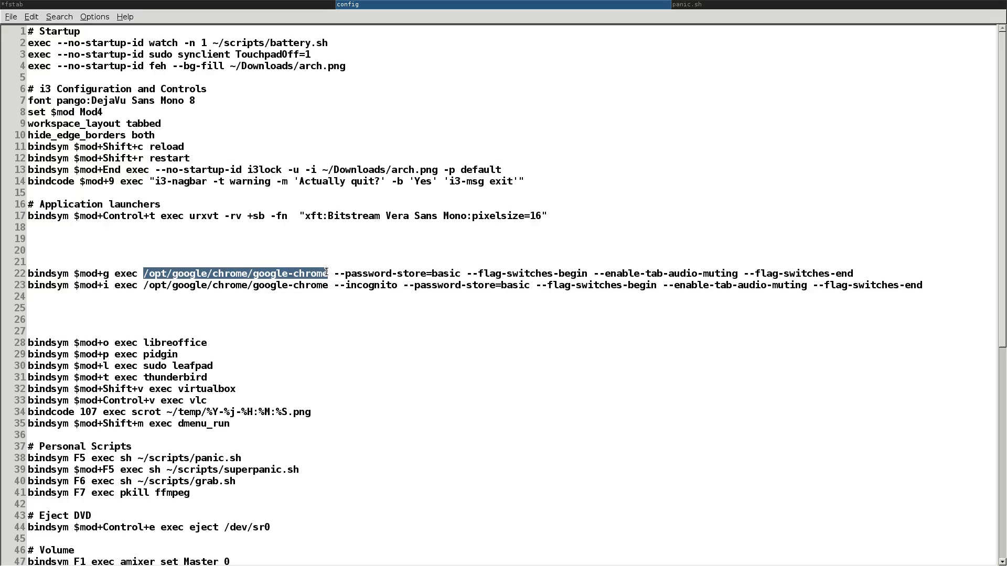
pyautogui.click(334, 273)
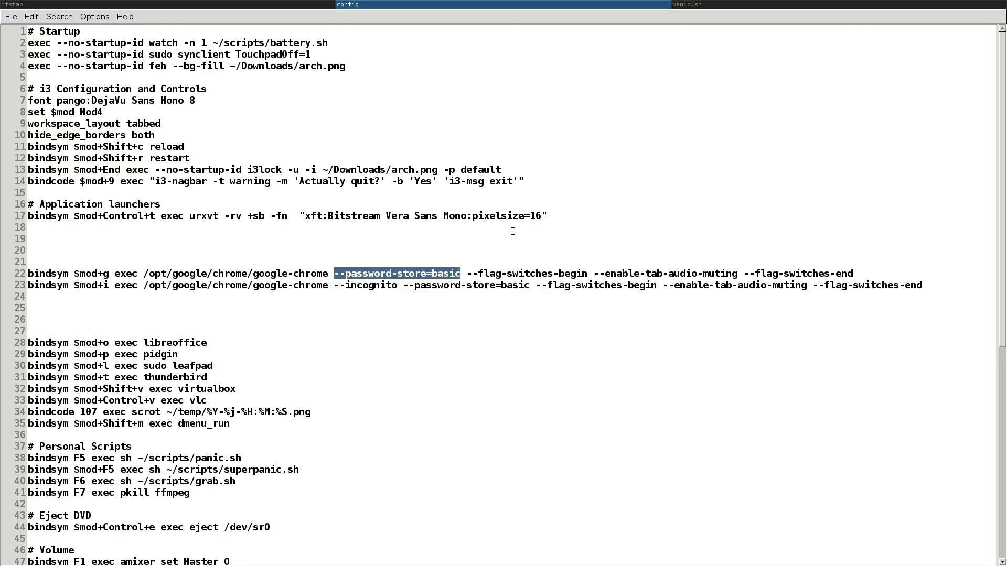
pyautogui.click(463, 273)
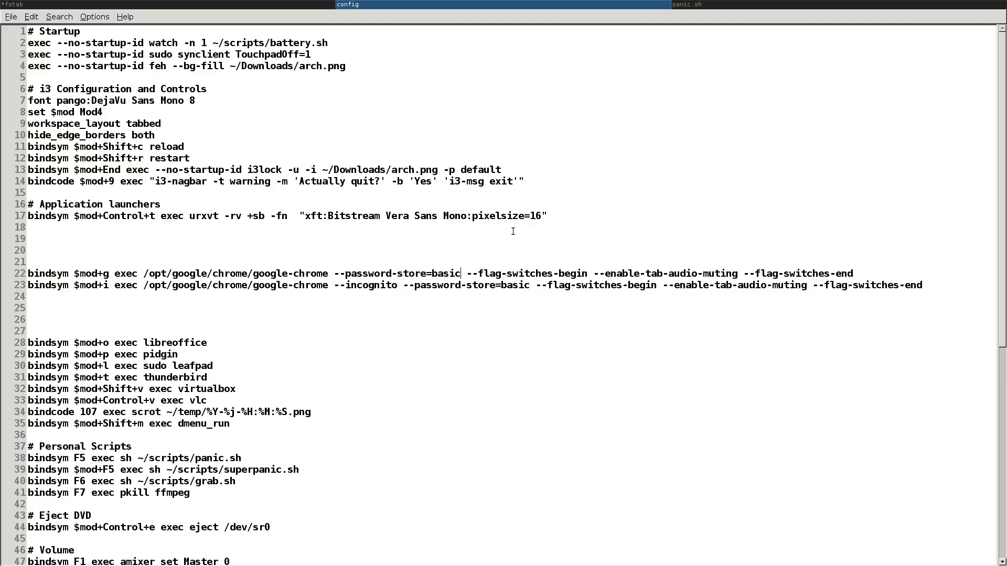
pyautogui.doubleClick(507, 273)
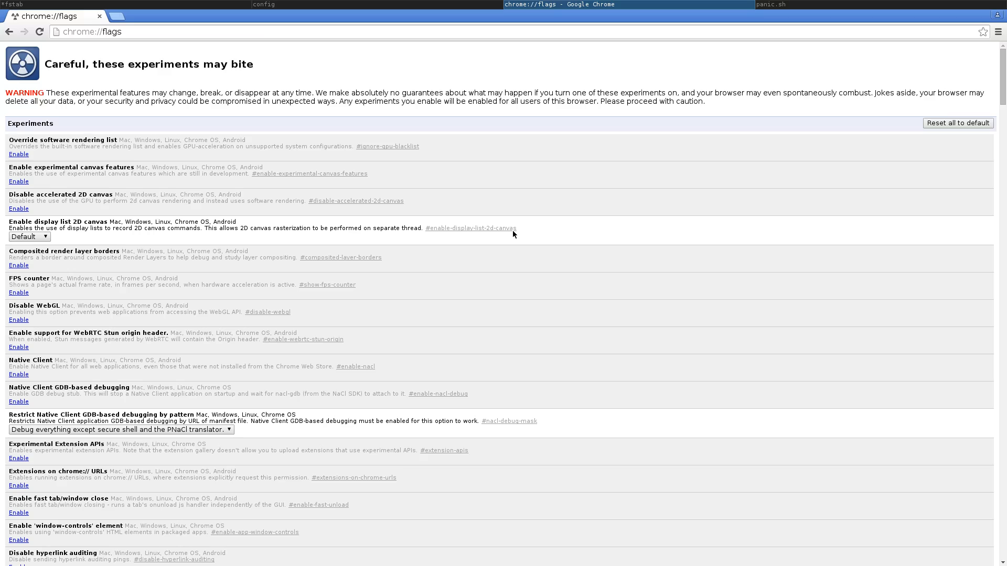
pyautogui.moveTo(510, 430)
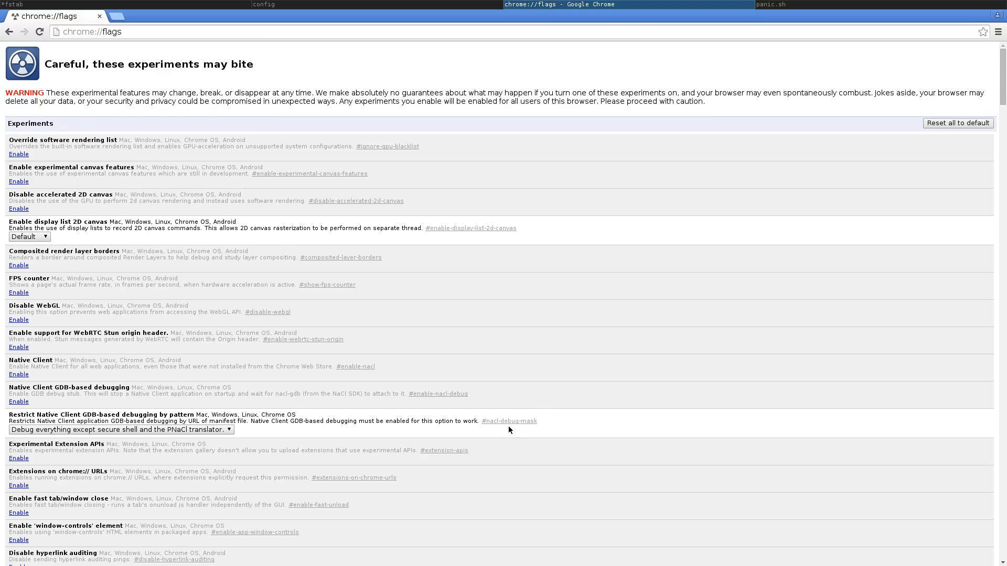
# Step: Mute the chrome://flags tab from its tab menu, enabled by the tab-audio-muting flag in the i3 config
pyautogui.scroll(-3)
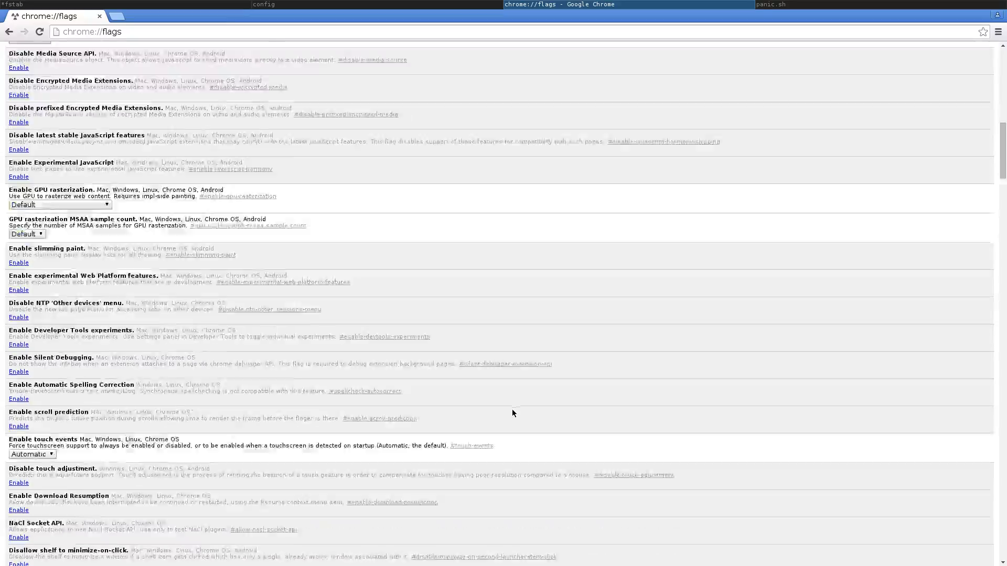
pyautogui.click(270, 5)
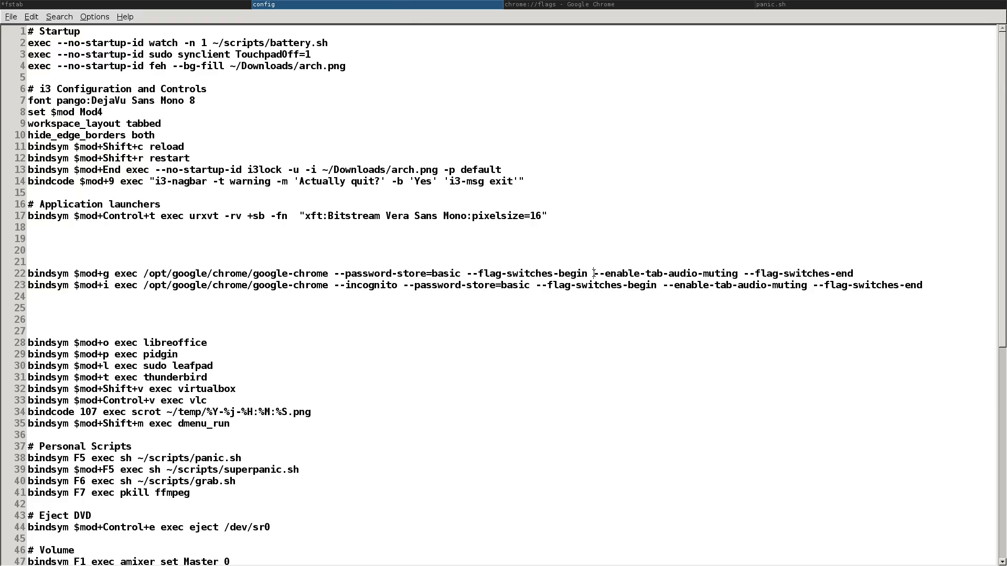
pyautogui.click(561, 4)
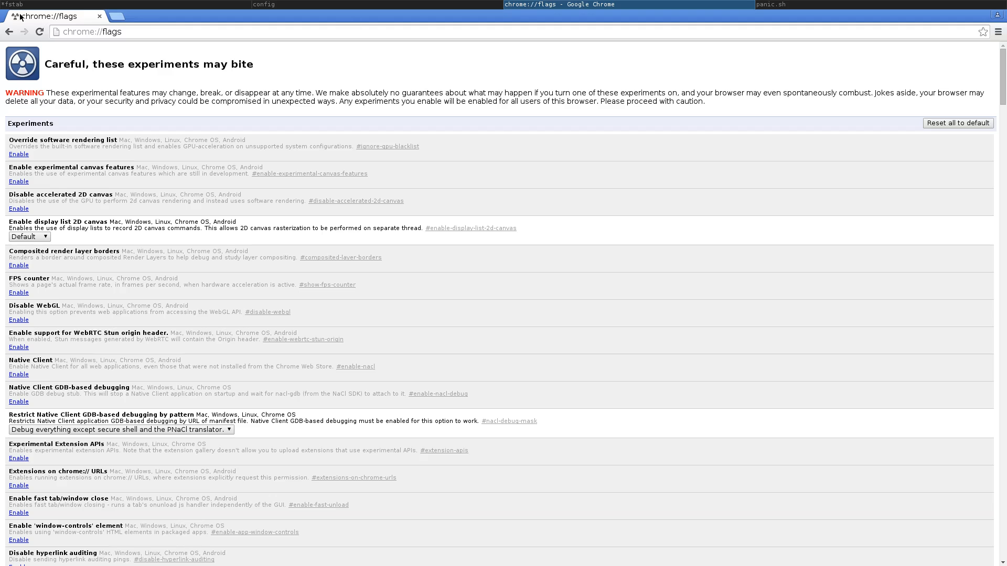
pyautogui.rightClick(52, 16)
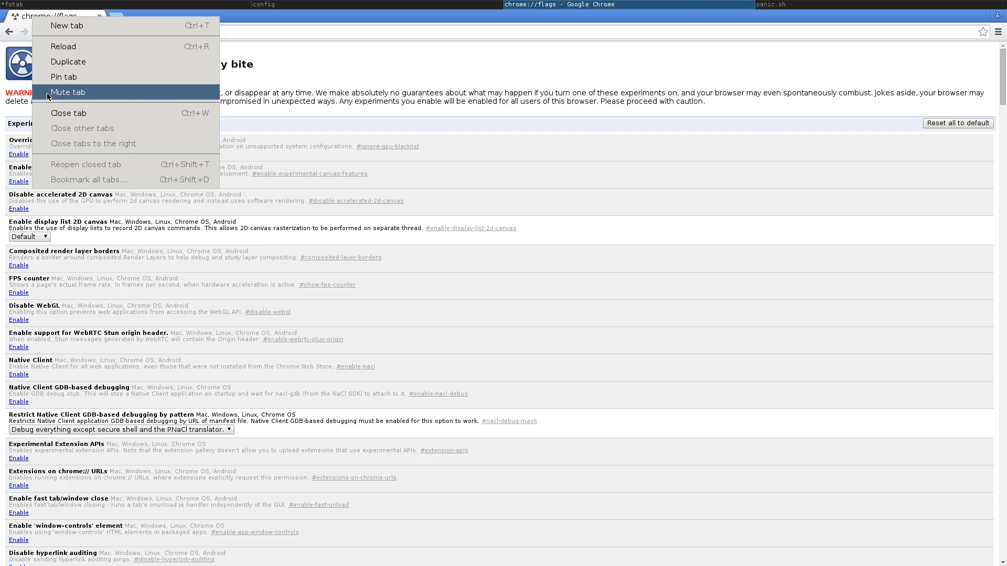
pyautogui.click(67, 93)
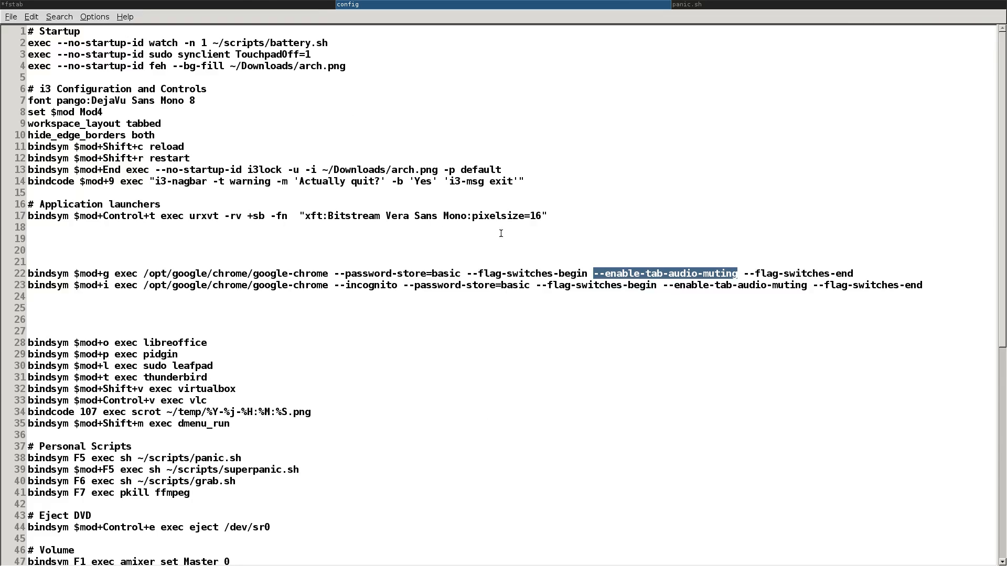
pyautogui.click(100, 285)
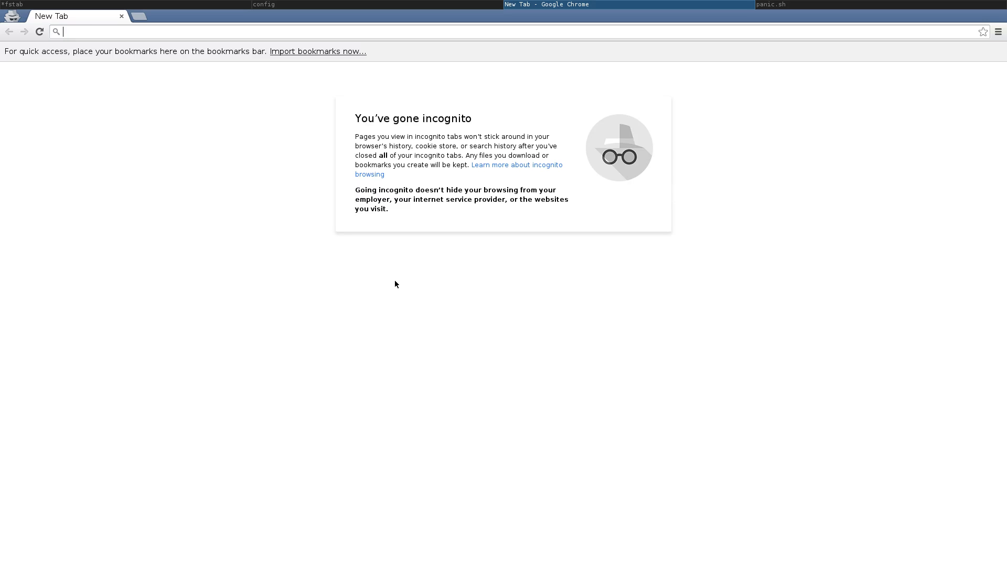
pyautogui.click(264, 4)
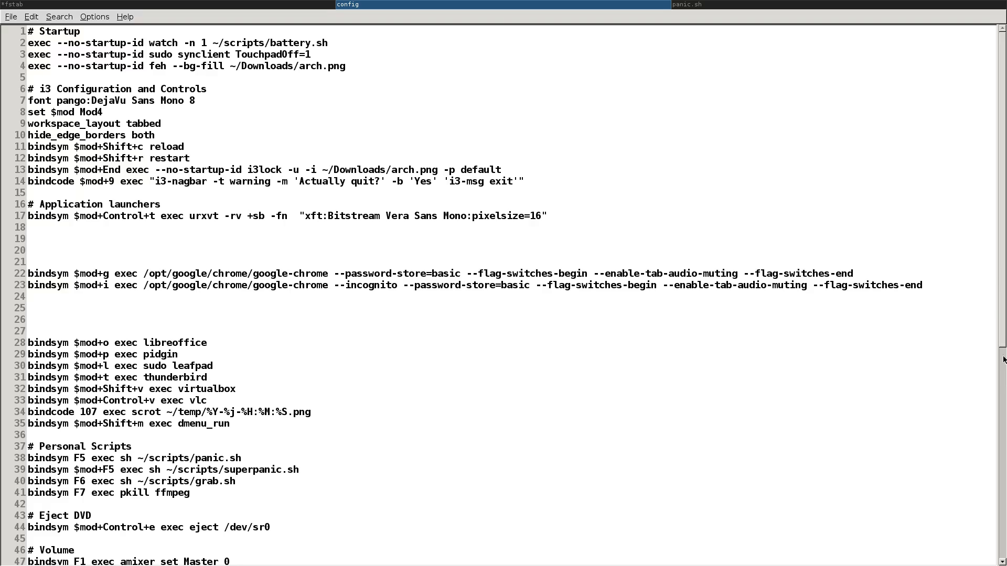
pyautogui.click(694, 4)
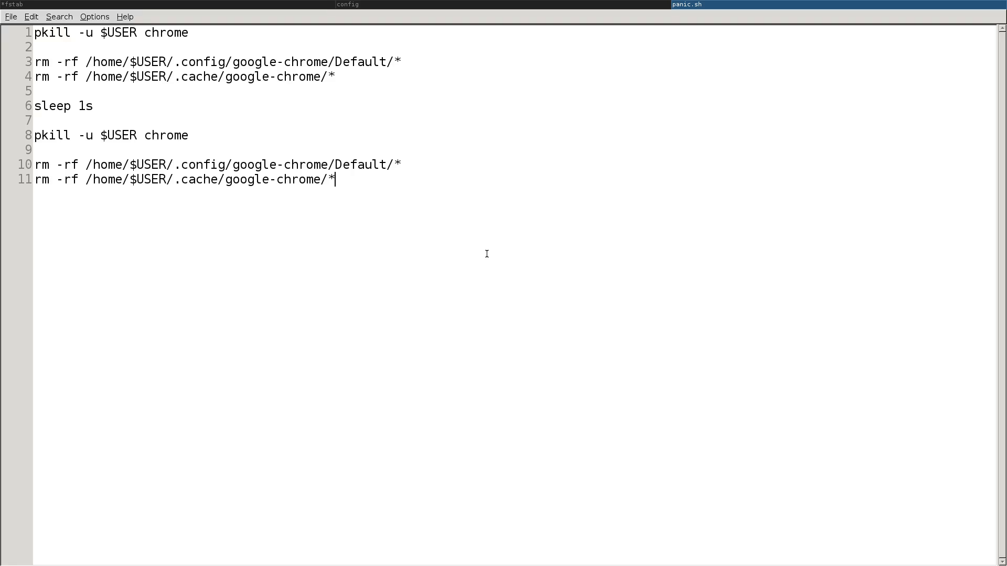
# Step: Point out the chrome process name and the -u $USER option on panic.sh's pkill line
pyautogui.doubleClick(178, 32)
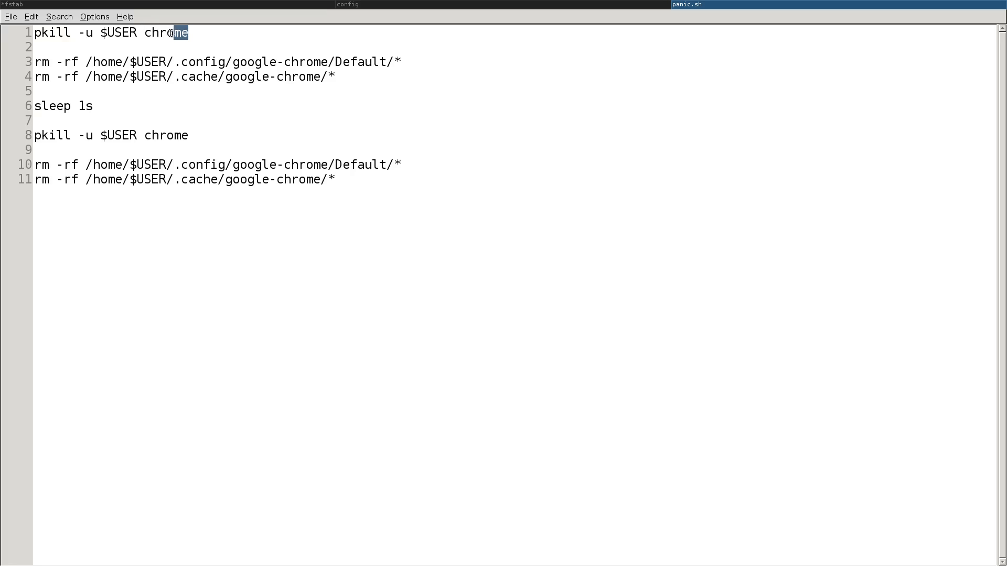
pyautogui.click(193, 33)
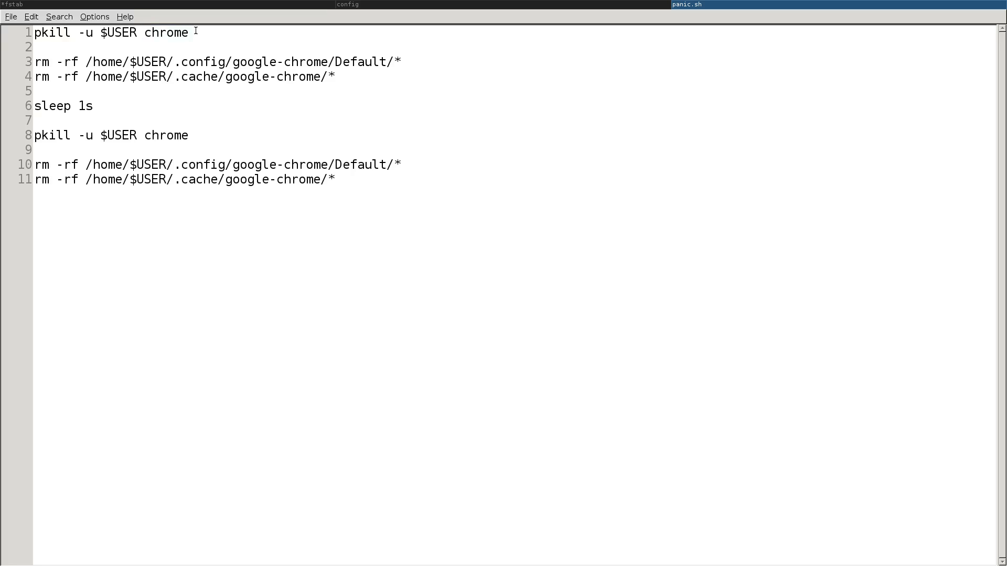
pyautogui.doubleClick(52, 33)
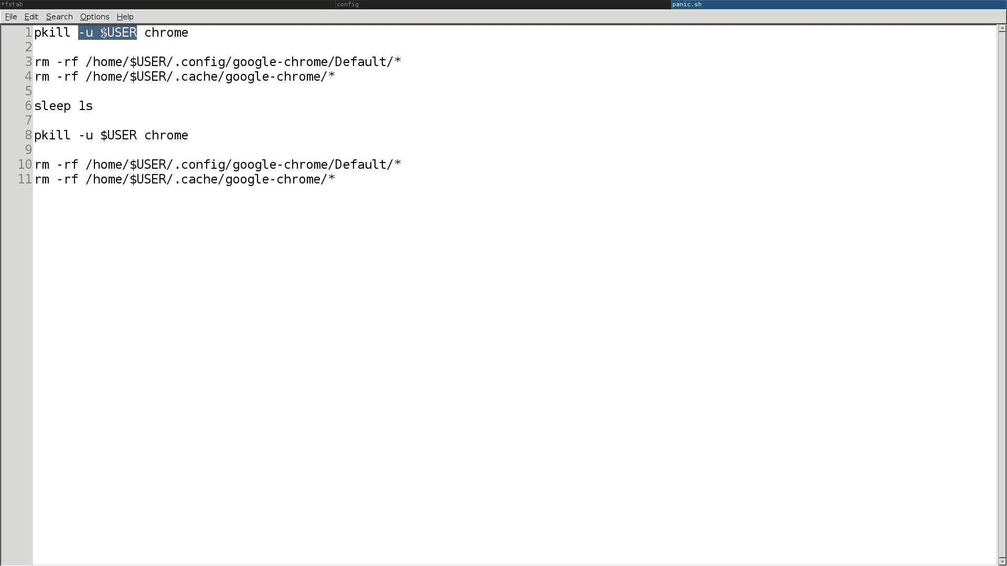
pyautogui.click(200, 32)
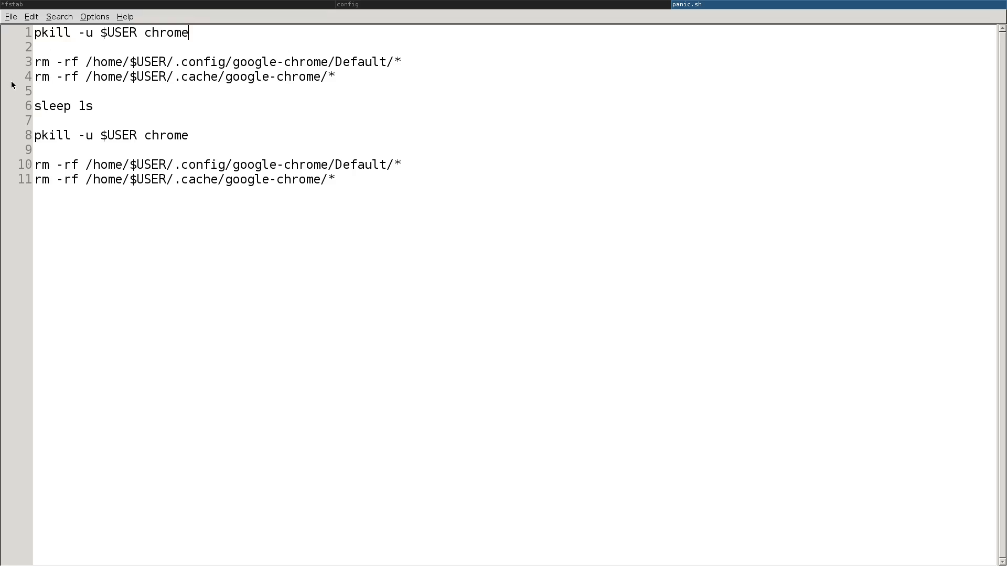
pyautogui.moveTo(54, 67)
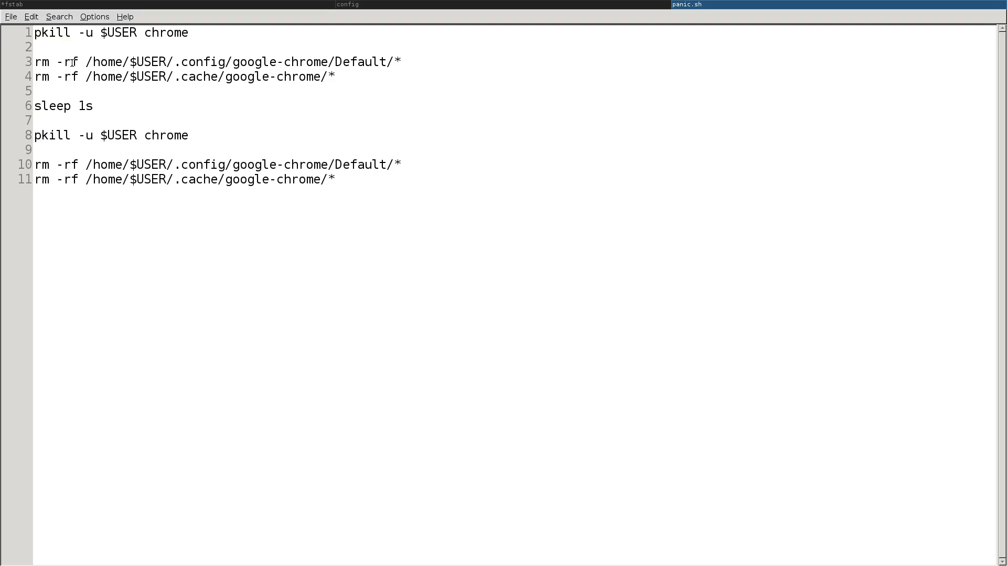
# Step: Glance at the fstab mount lines and return to the panic.sh rm -rf lines
pyautogui.moveTo(37, 46); pyautogui.dragTo(84, 61)
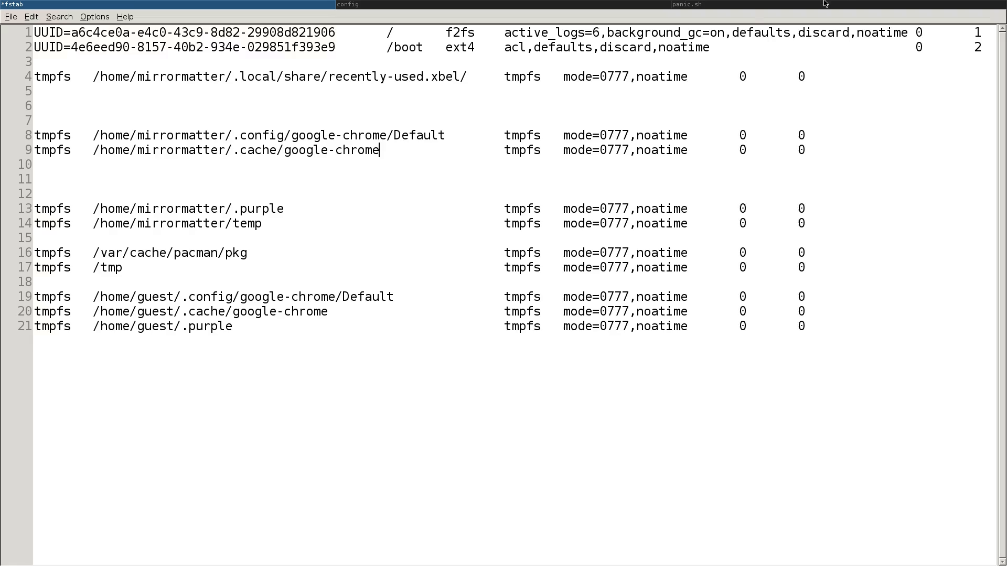
pyautogui.click(693, 4)
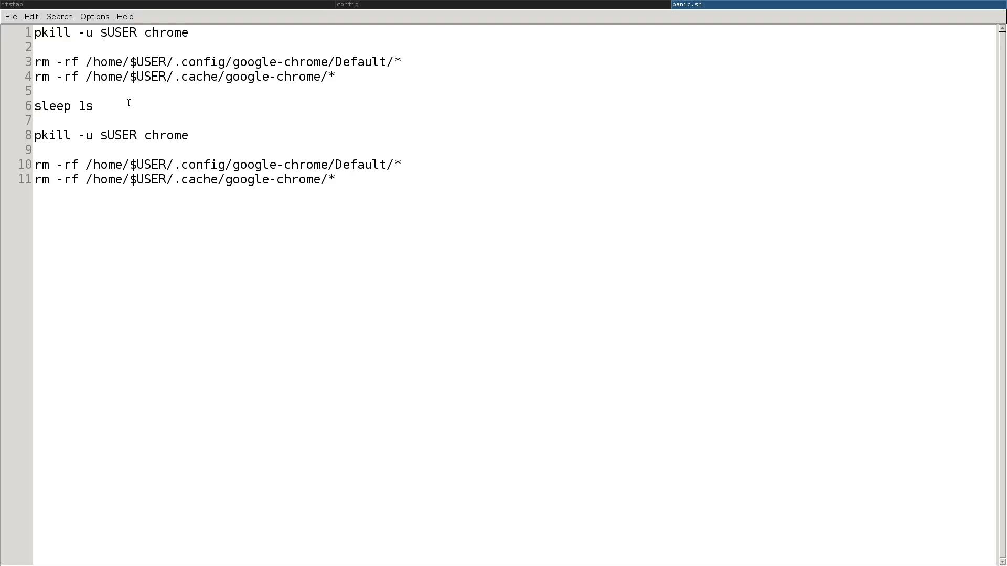
pyautogui.click(92, 105)
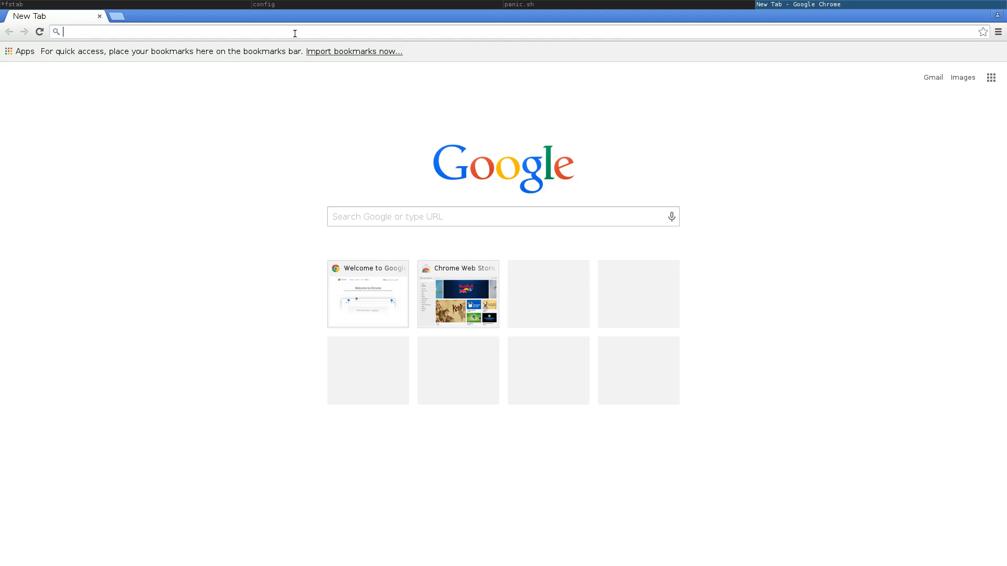
# Step: Enter the search 'wikie' in the new Chrome window's omnibox
pyautogui.write('wikie')
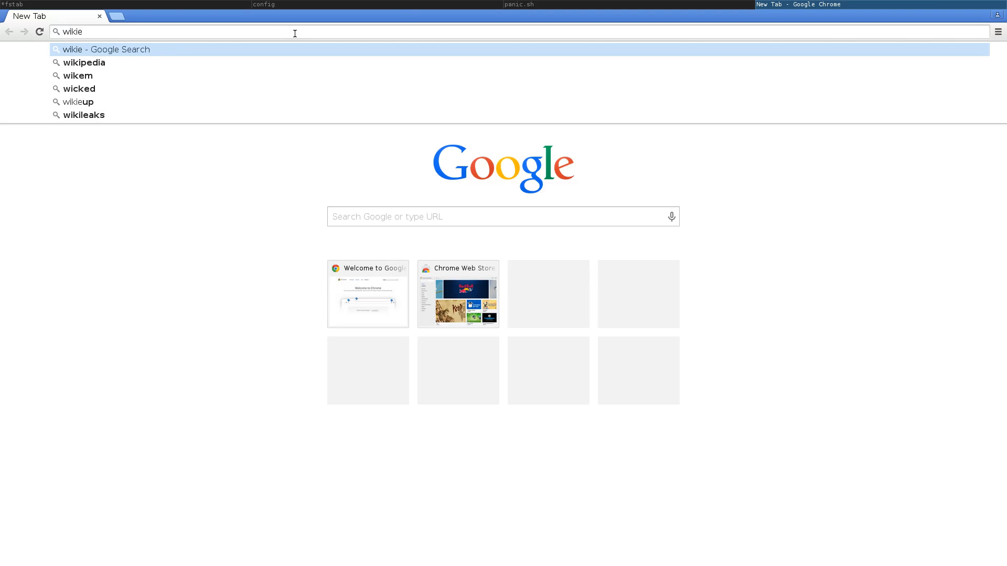